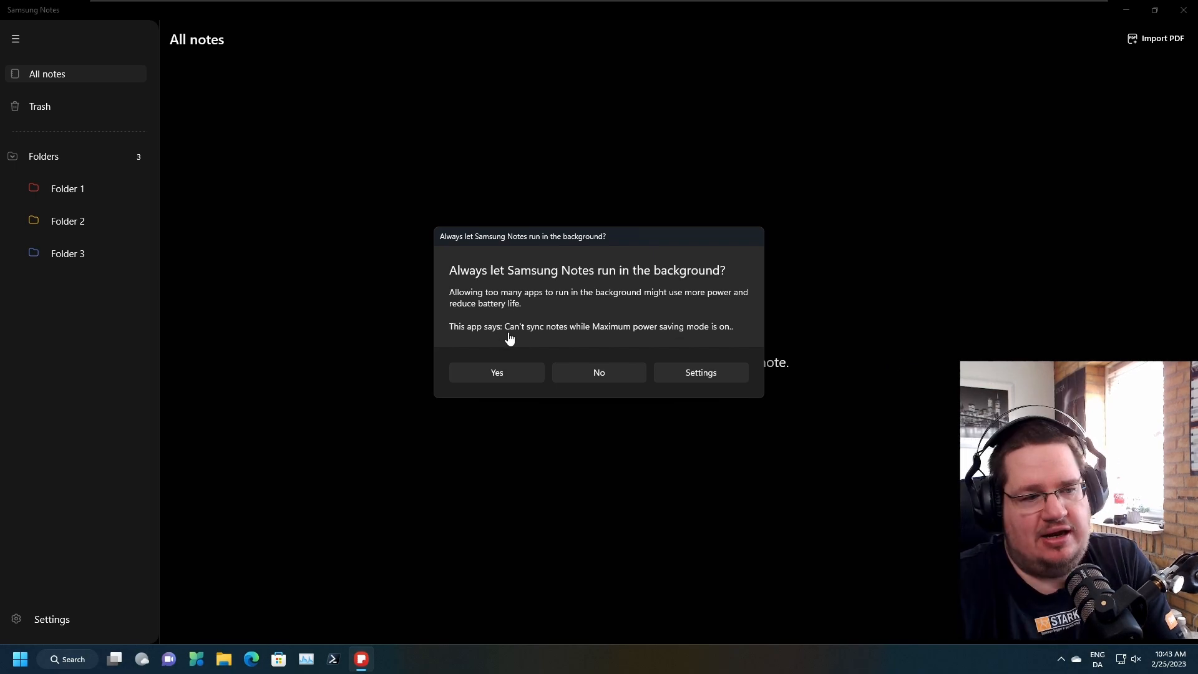
mouse_move(603, 340)
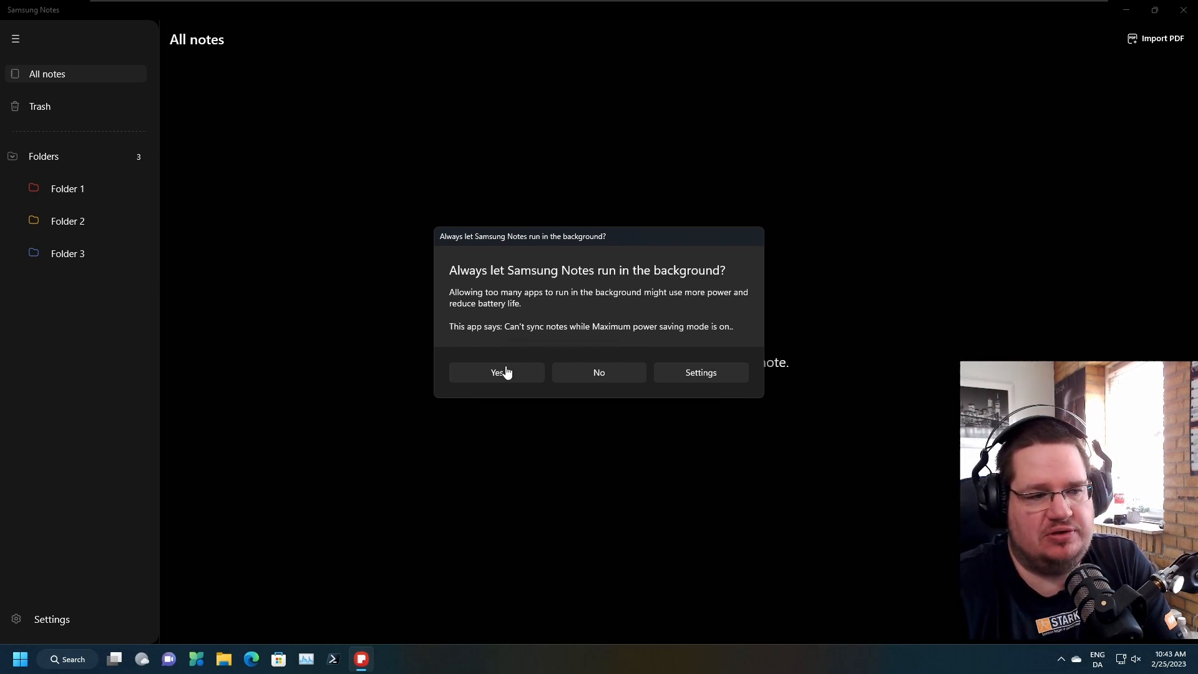
mouse_move(506, 353)
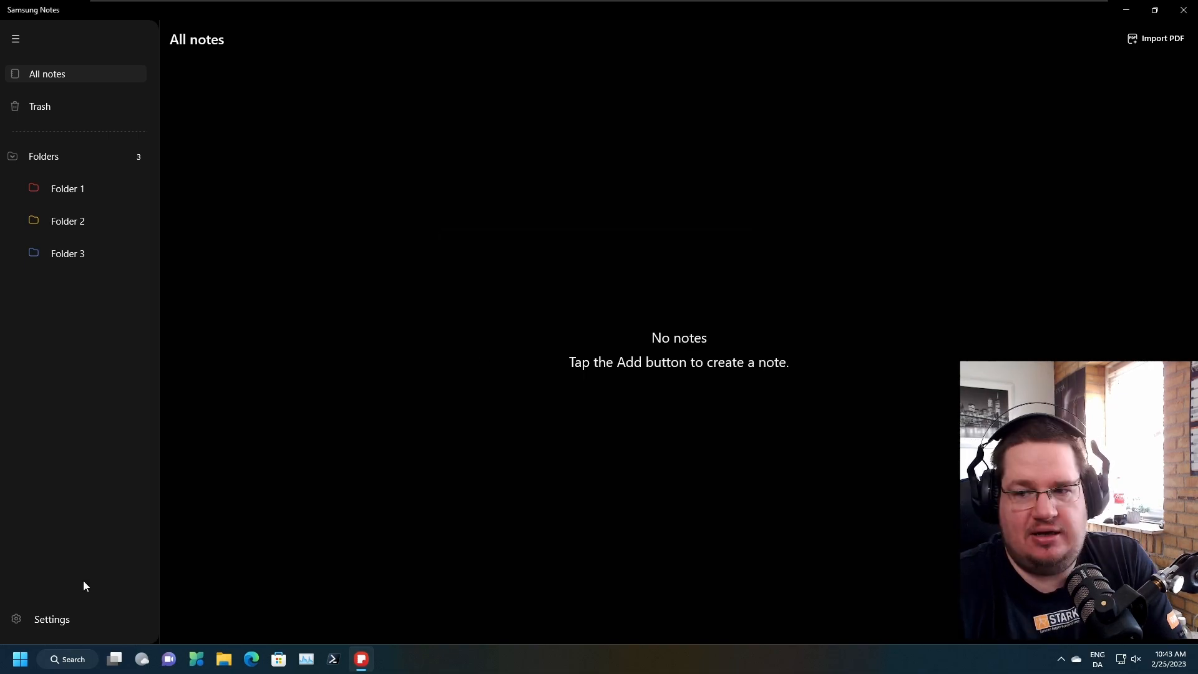
mouse_move(61, 597)
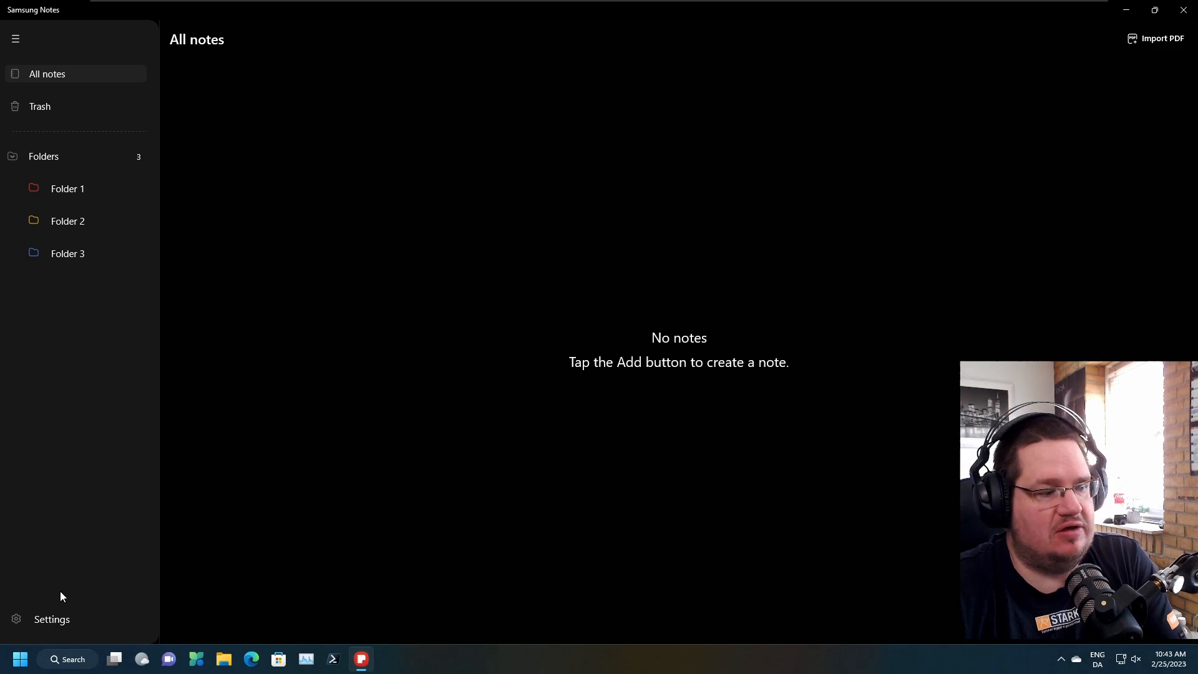
- Open Samsung Notes settings, try Sync with Samsung Cloud, then close the Connecting to a service window
click(52, 619)
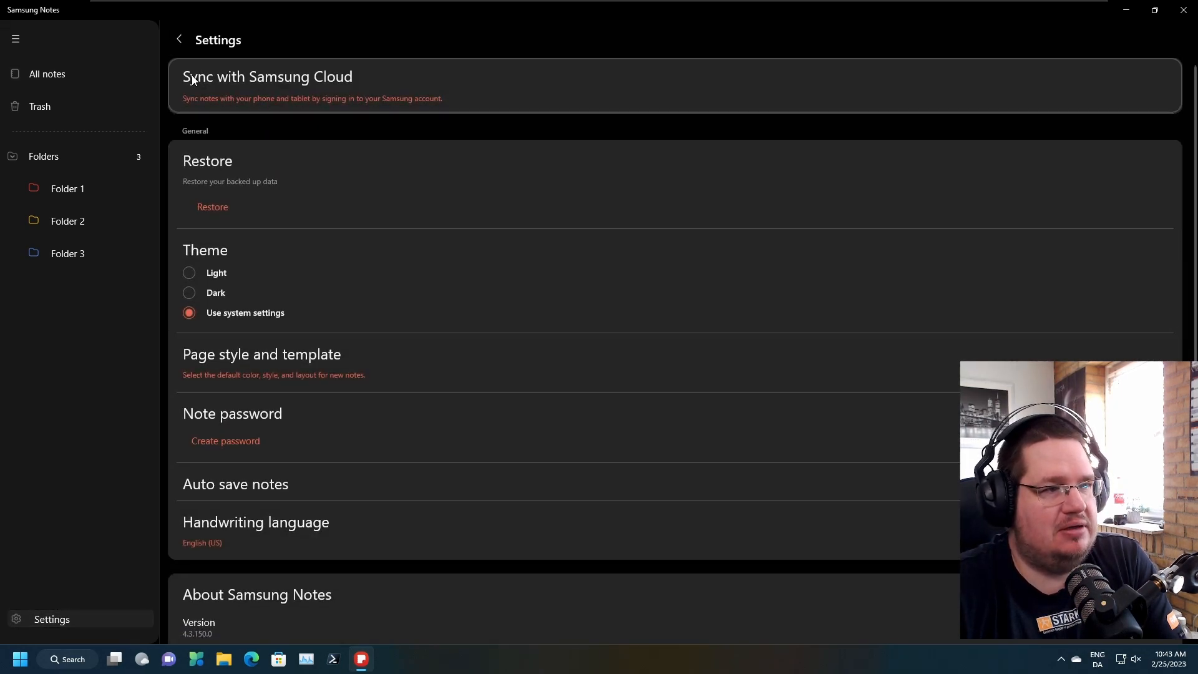
click(268, 76)
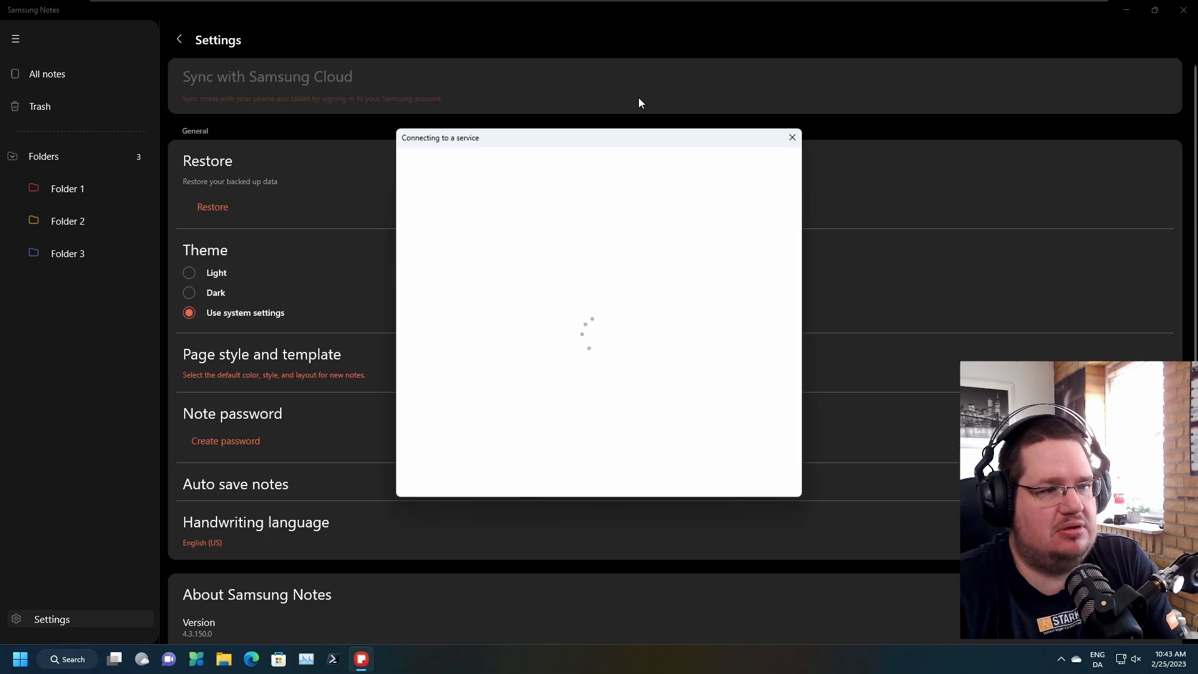
mouse_move(793, 137)
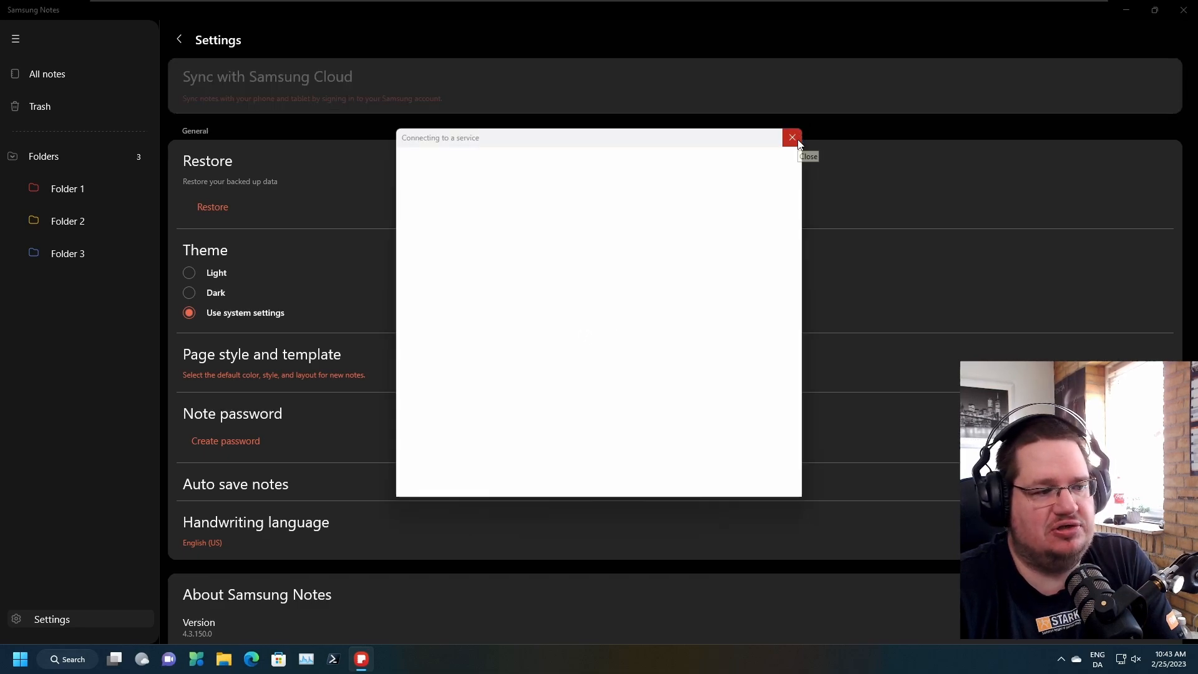
click(793, 138)
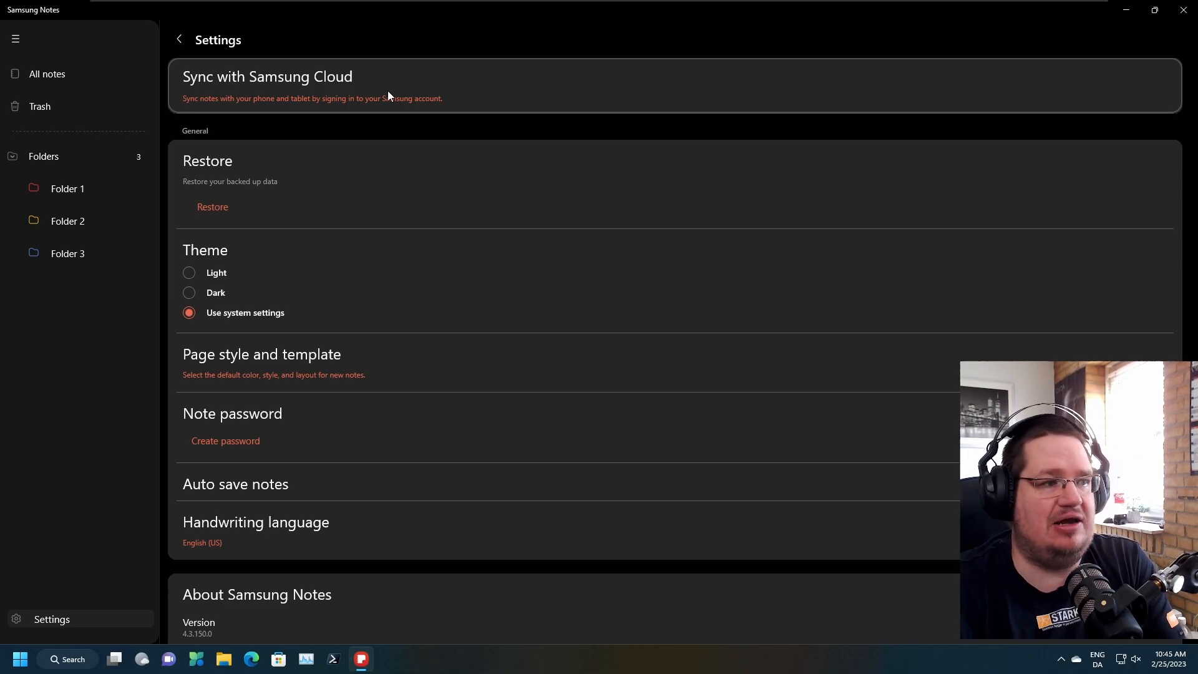
mouse_move(222, 85)
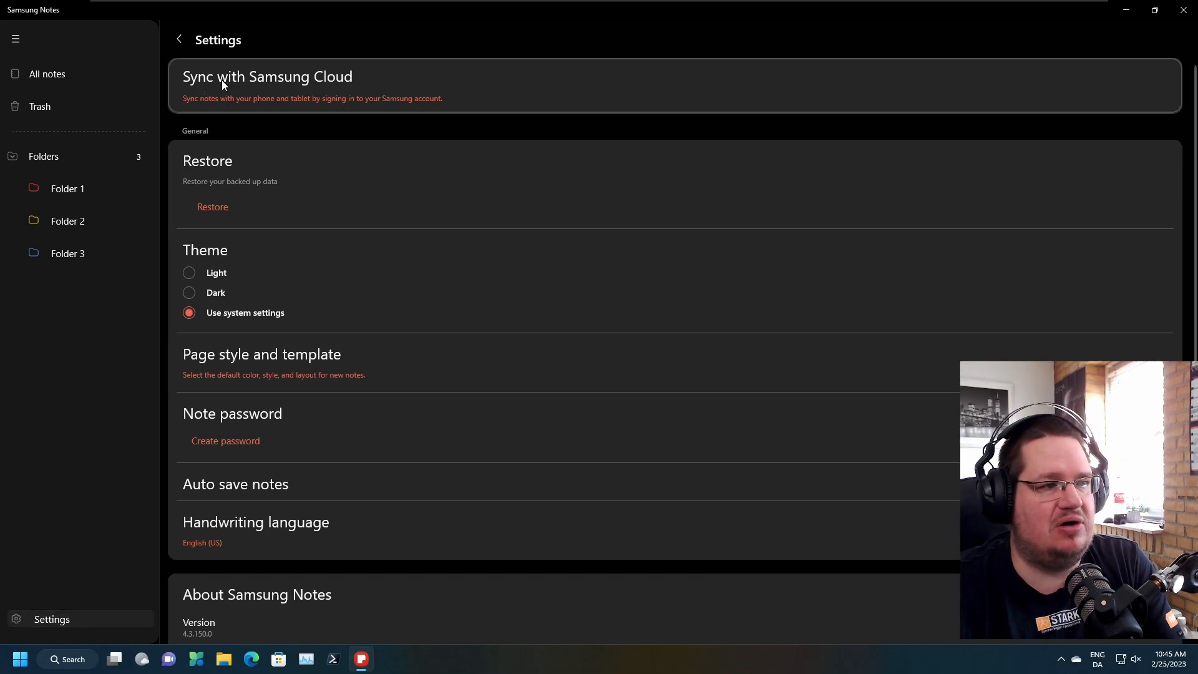